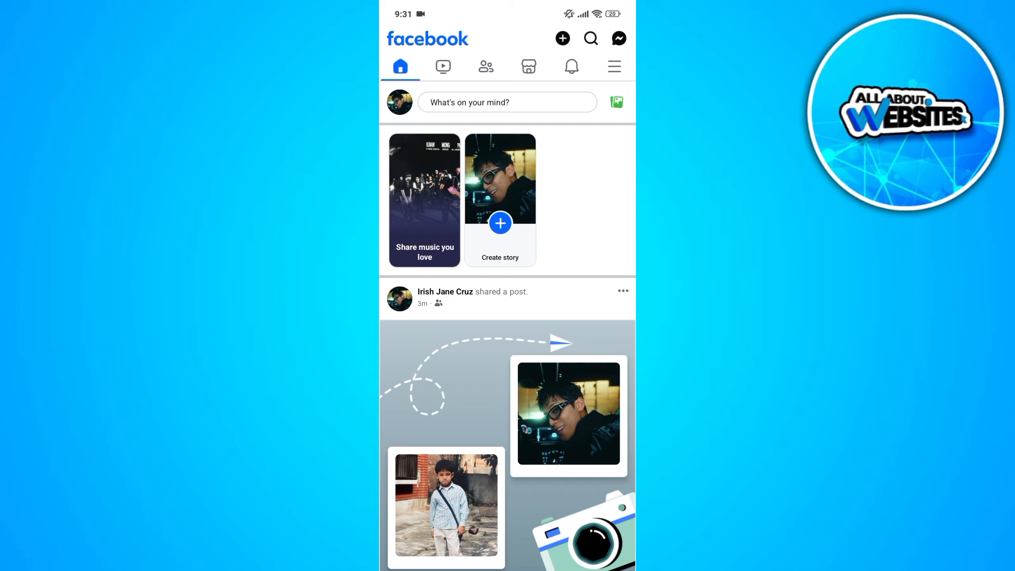
Show Facebook's main Menu with shortcuts, Help & support, and Settings & privacy.
click(613, 66)
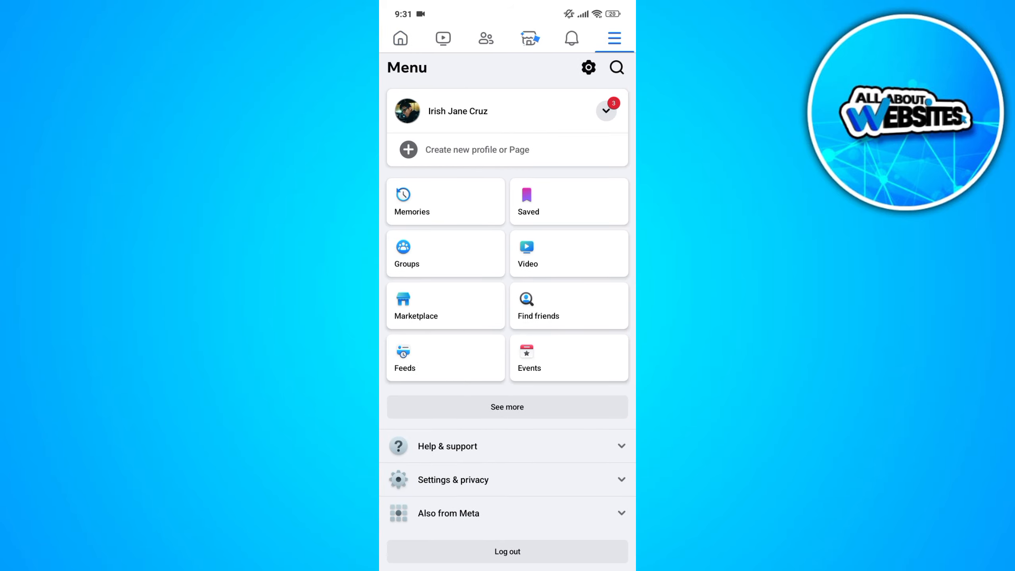
Go into Settings & privacy and move down to the Preferences section.
click(453, 480)
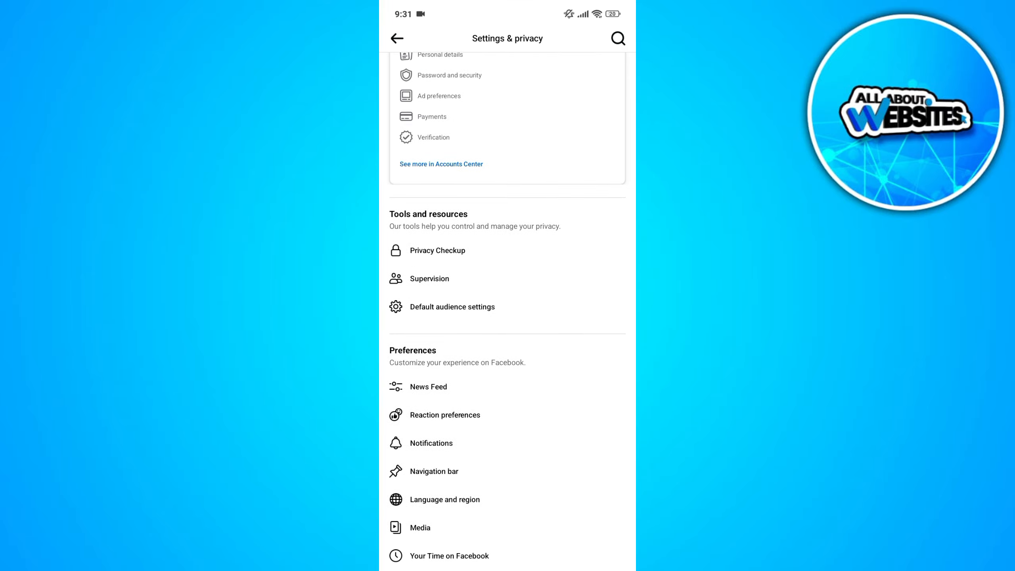
scroll(down, 3)
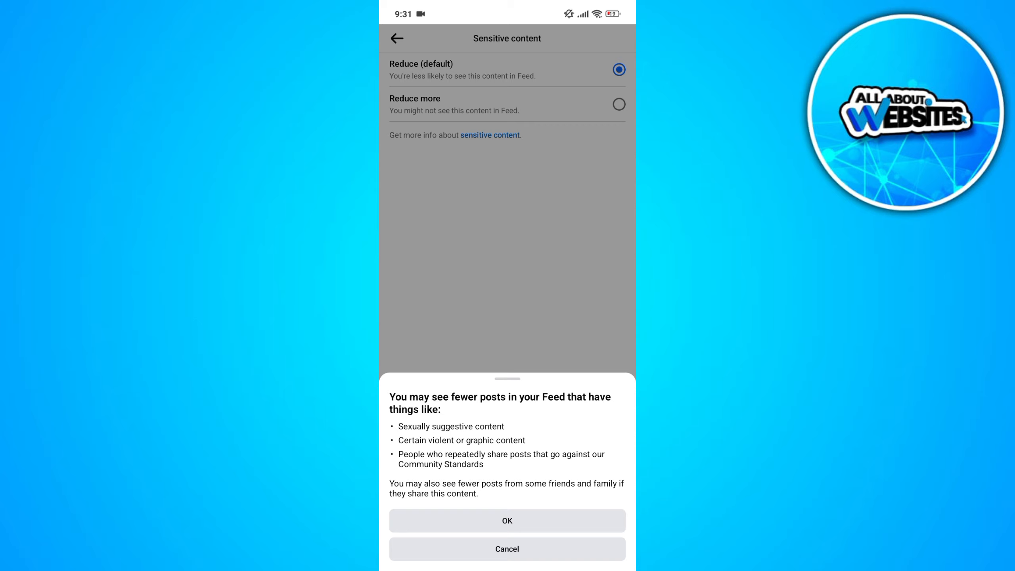
Set Sensitive content to 'Reduce more' and confirm the preference update.
click(507, 520)
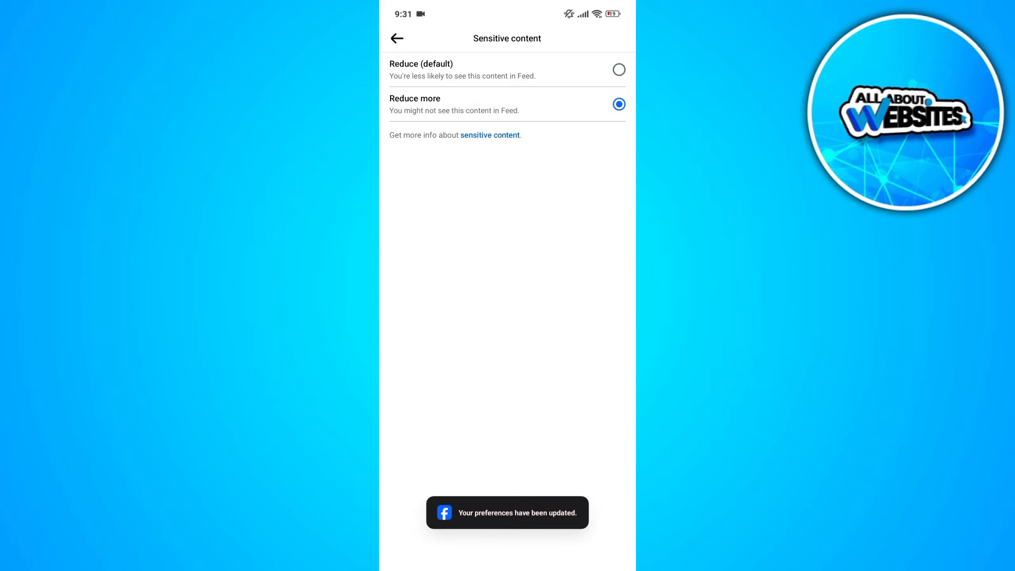